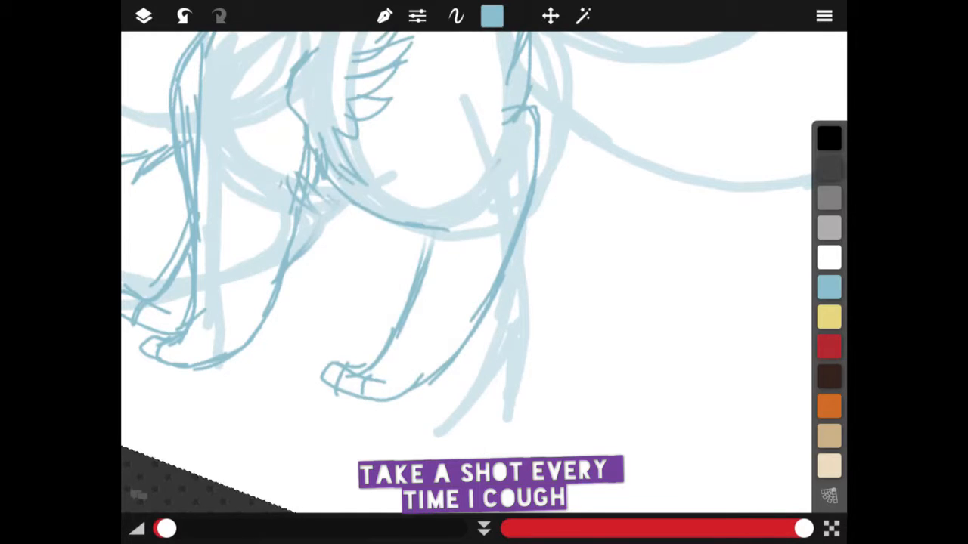
Redraw the cat's legs and rework the face around the eyes with the pencil brush.
click(384, 17)
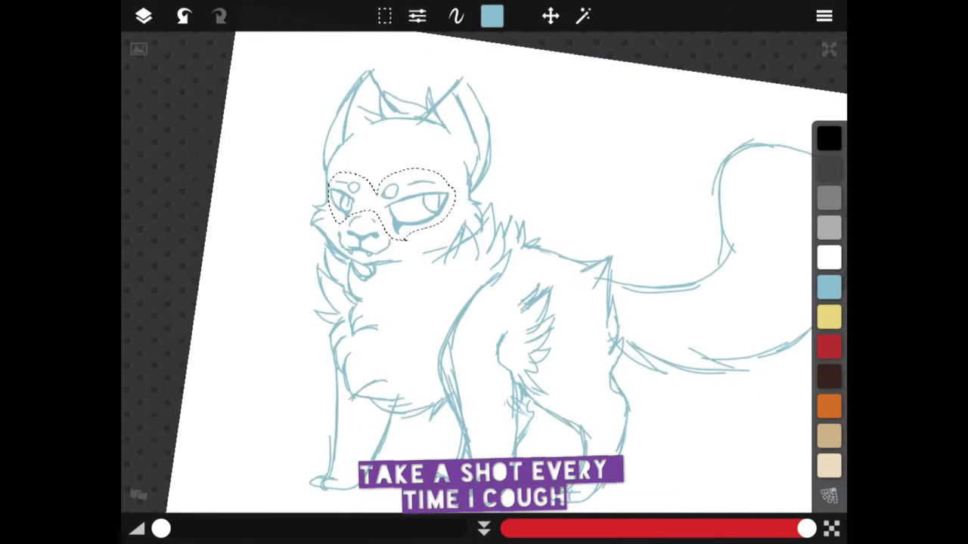
Lower the sketch layer opacity to faint lines and pick black for inking.
click(384, 17)
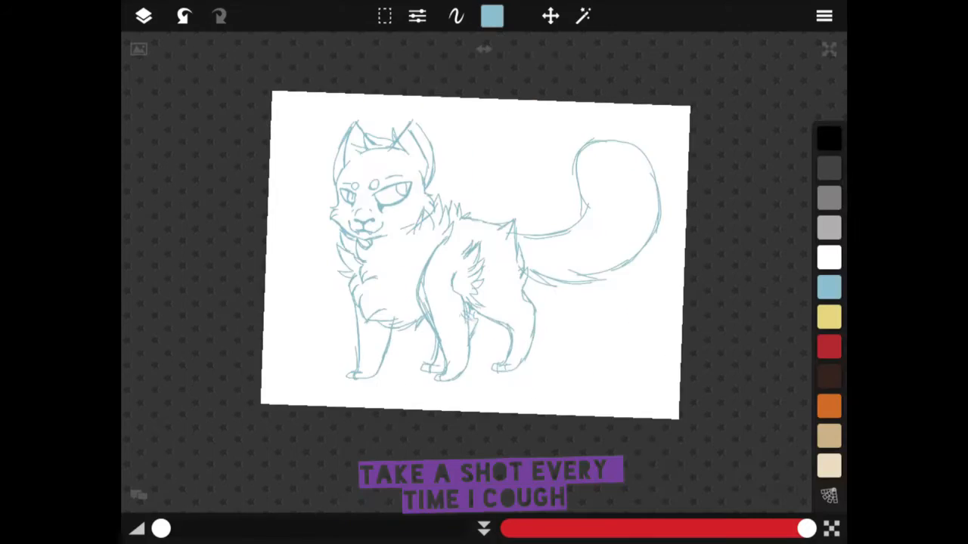
click(378, 18)
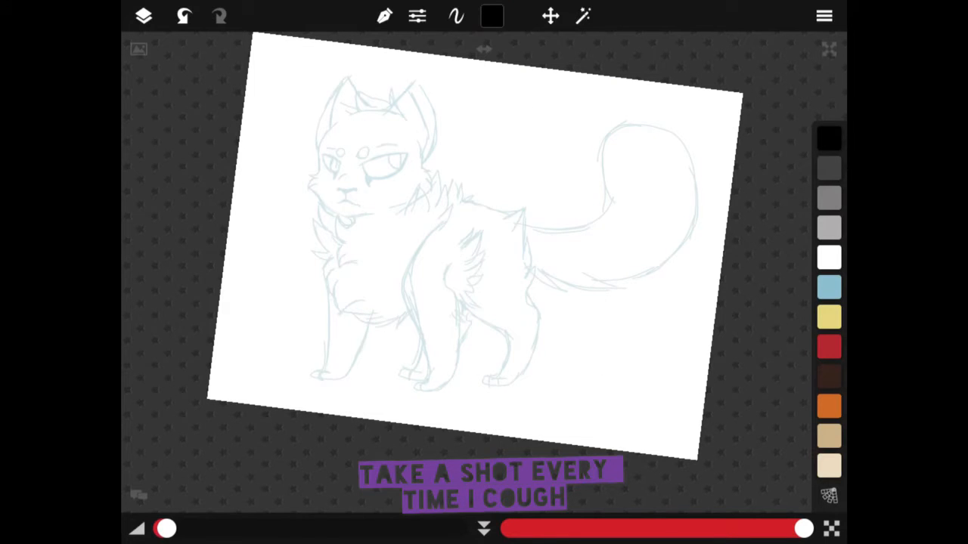
Select a layer above the sketch and trace the cat's head in bold black ink.
click(143, 16)
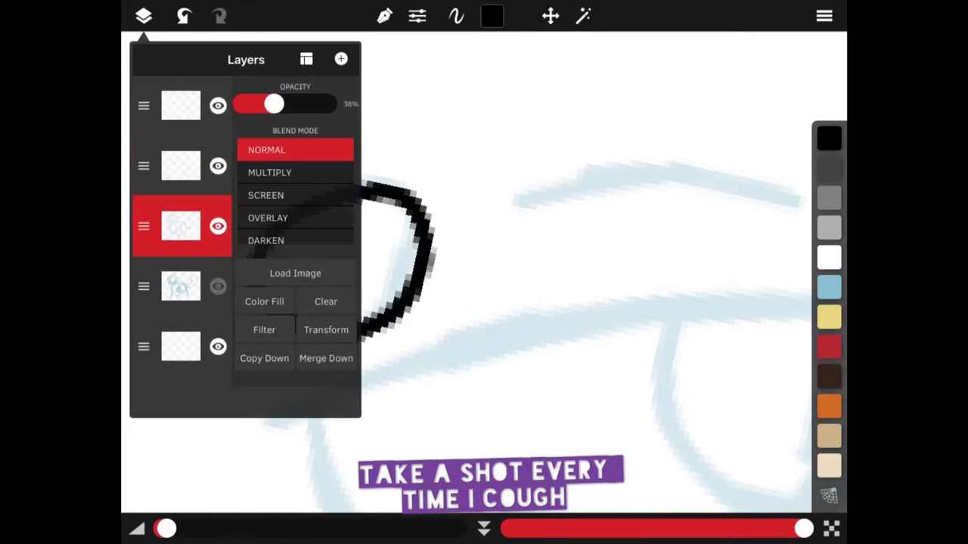
click(142, 17)
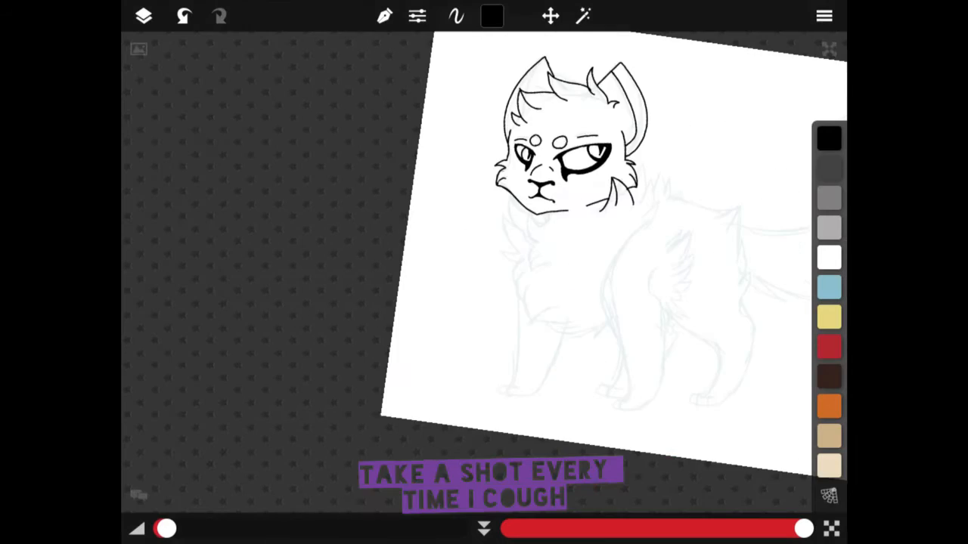
click(384, 15)
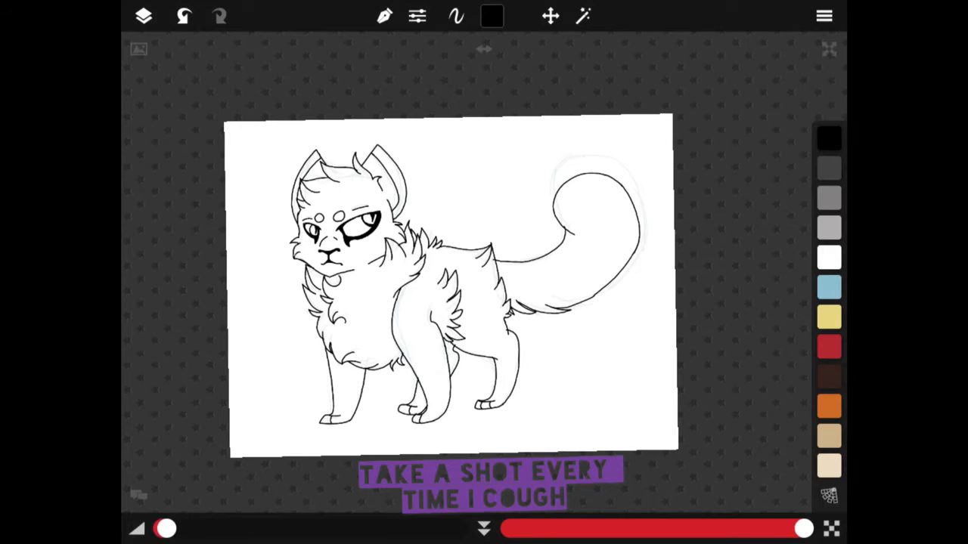
Adjust the layers, then tidy the jagged fur strokes of the lineart with the eraser.
click(144, 18)
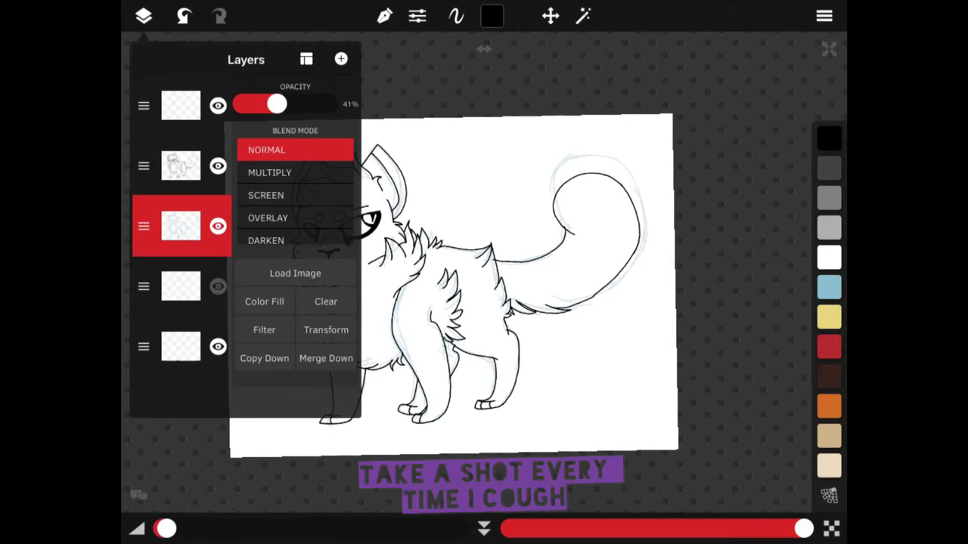
drag(274, 103, 324, 103)
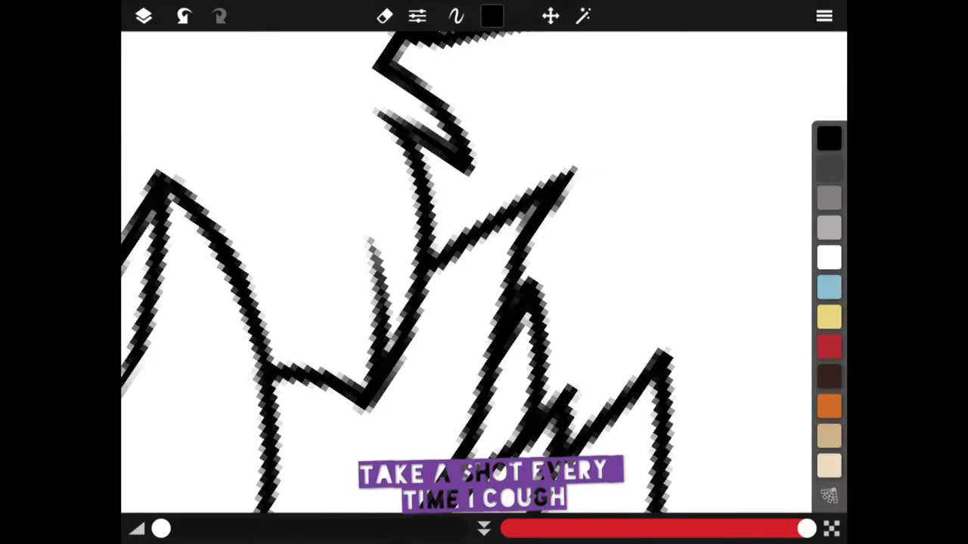
Fill the cat's body tan on the lineart layer, then paint the inner ears dark brown.
click(145, 16)
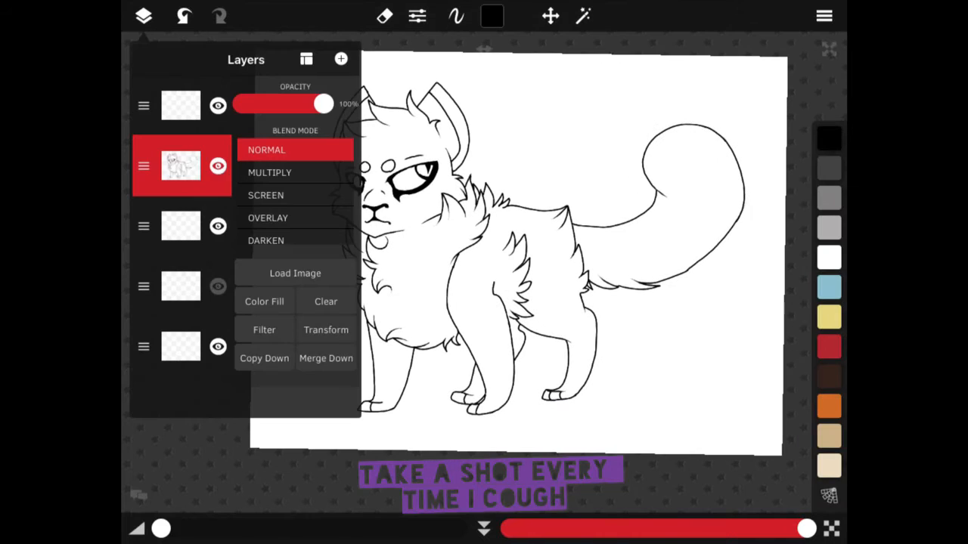
click(145, 16)
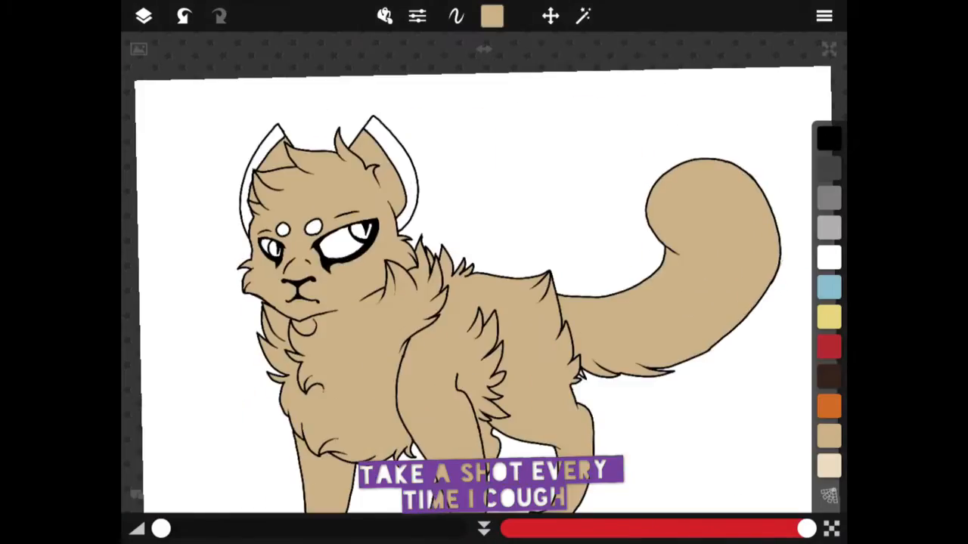
click(496, 17)
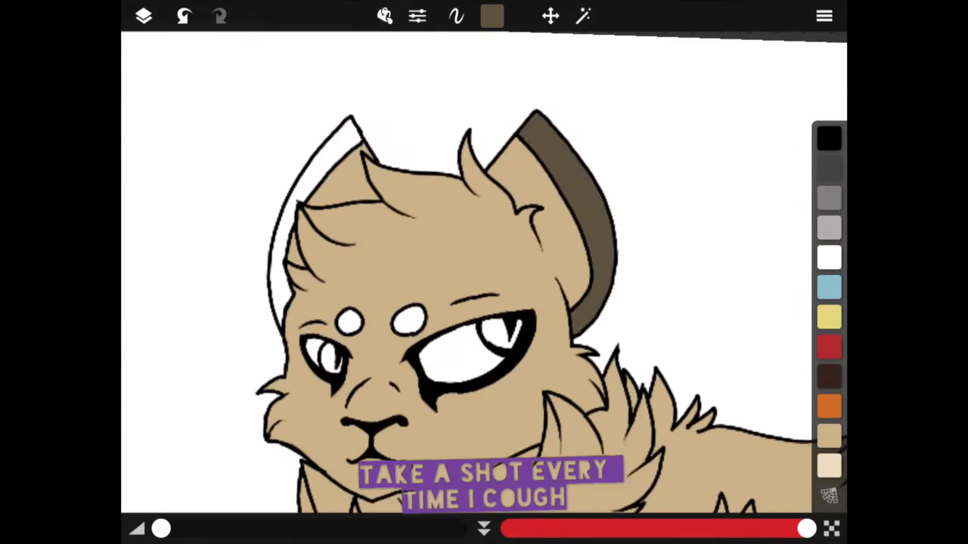
Paint light blue face, ear and chest markings, then dark brown forehead spots and eyes.
click(142, 15)
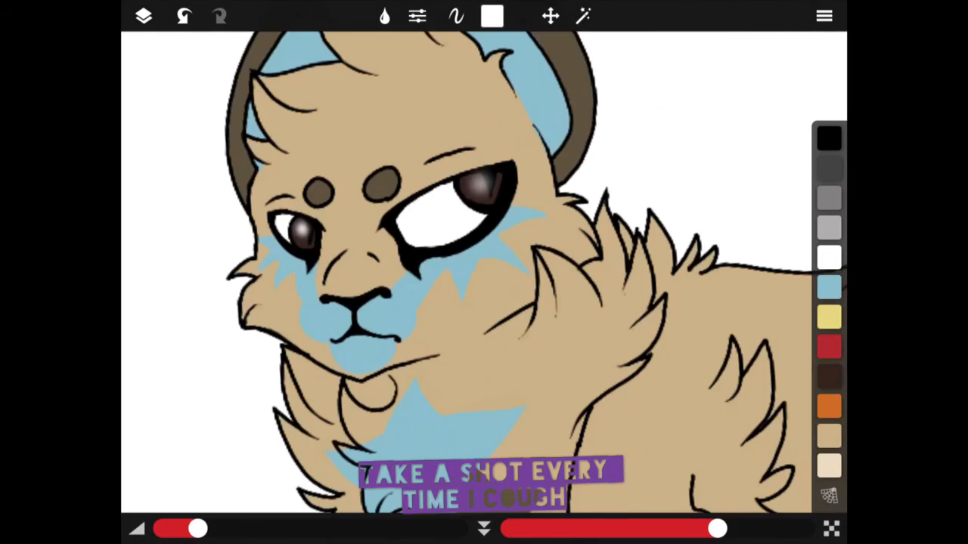
Add a bottom layer and brush a textured blue background with a tan border.
click(384, 16)
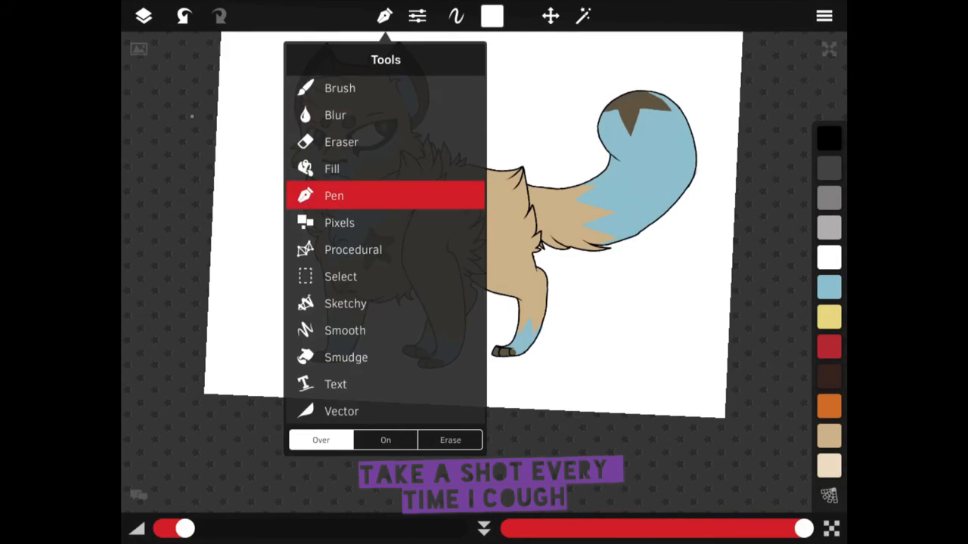
click(142, 15)
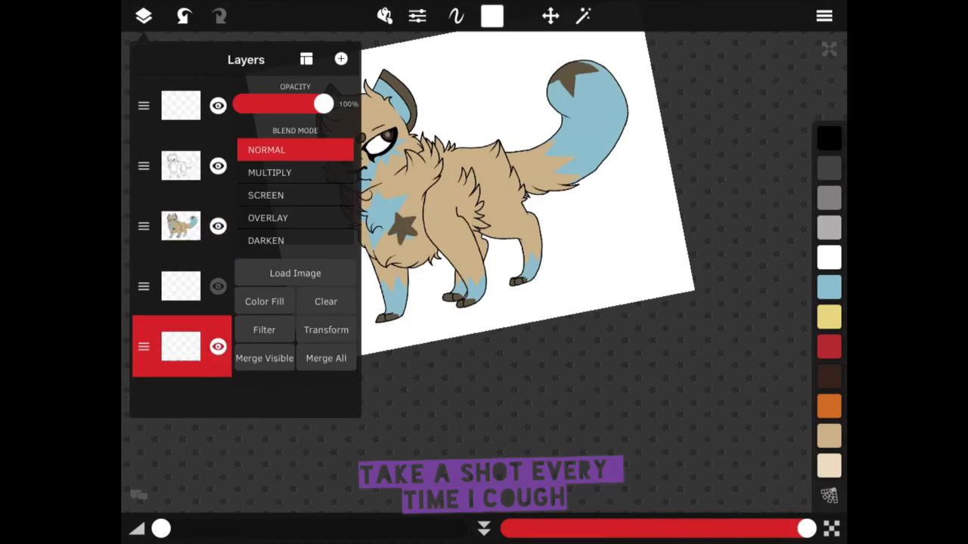
click(493, 17)
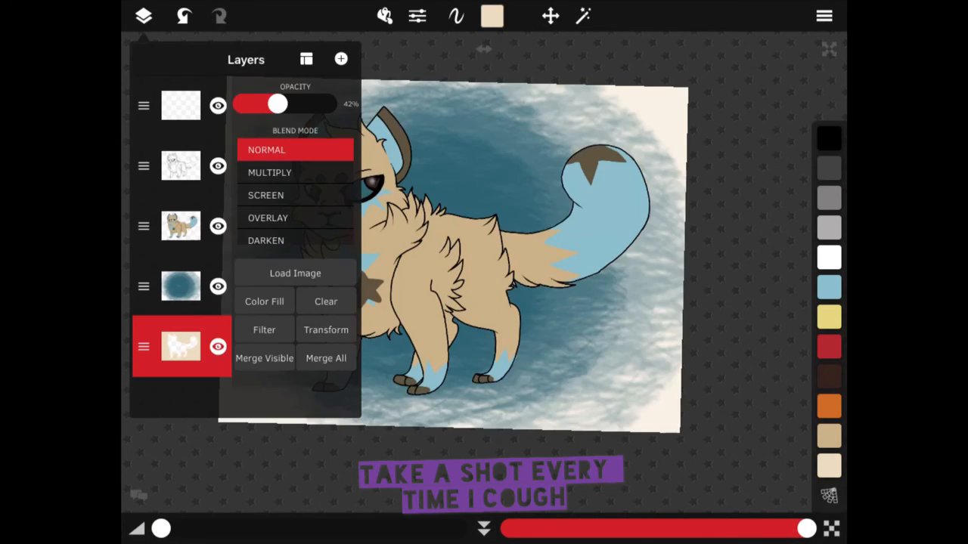
click(385, 17)
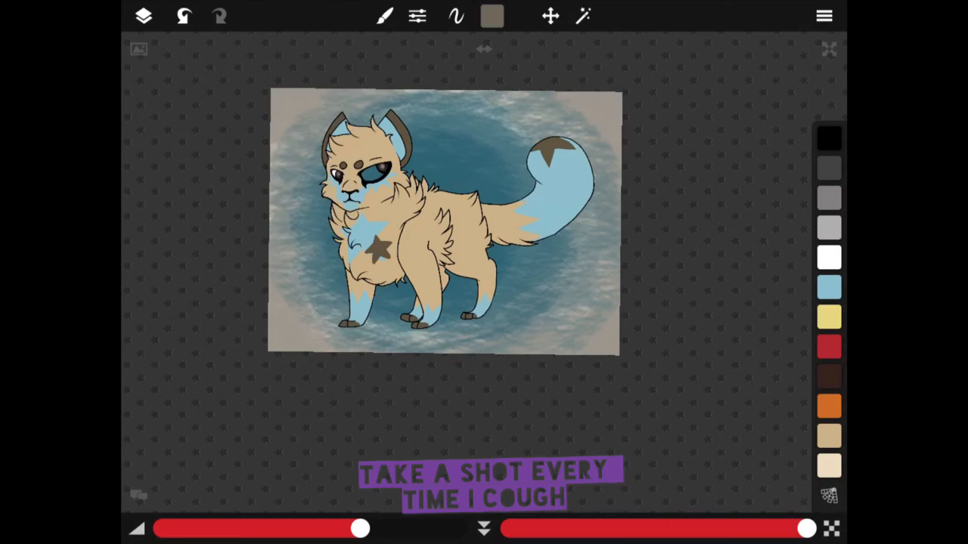
click(384, 16)
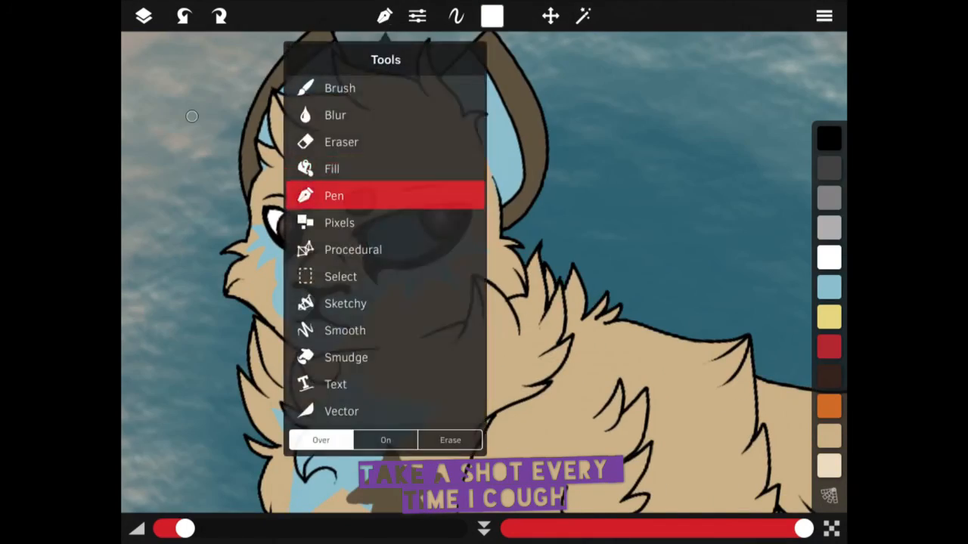